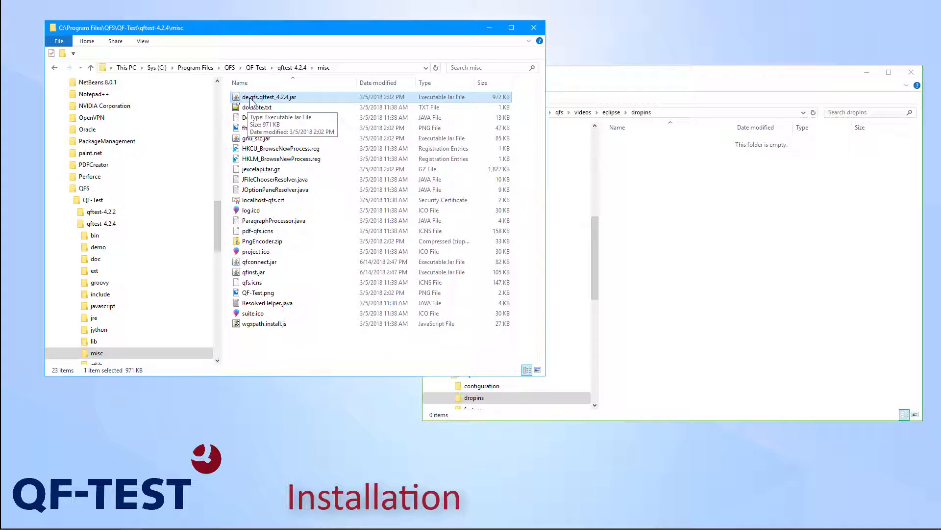
Step: Copy de.qfs.qftest_4.2.4.jar into eclipse\dropins and launch eclipse.exe
{"action": "right_click", "coordinate": [269, 96]}
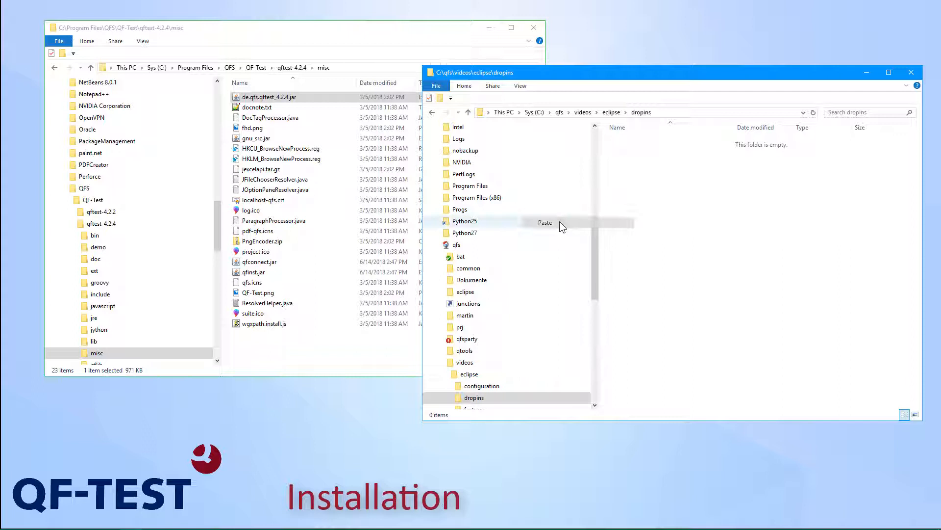
{"action": "left_click", "coordinate": [544, 223]}
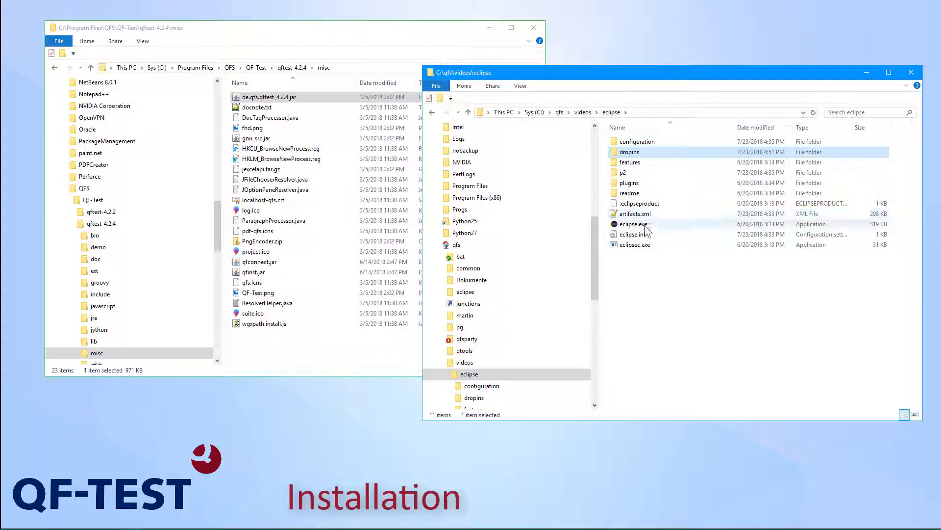
{"action": "double_click", "coordinate": [630, 224]}
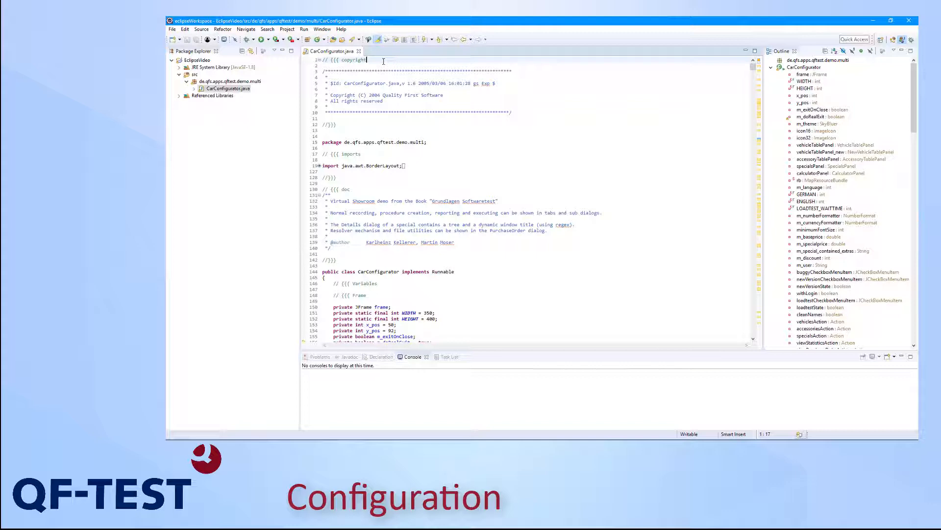
Step: Open Run Configurations from the Run toolbar dropdown
{"action": "left_click", "coordinate": [270, 39]}
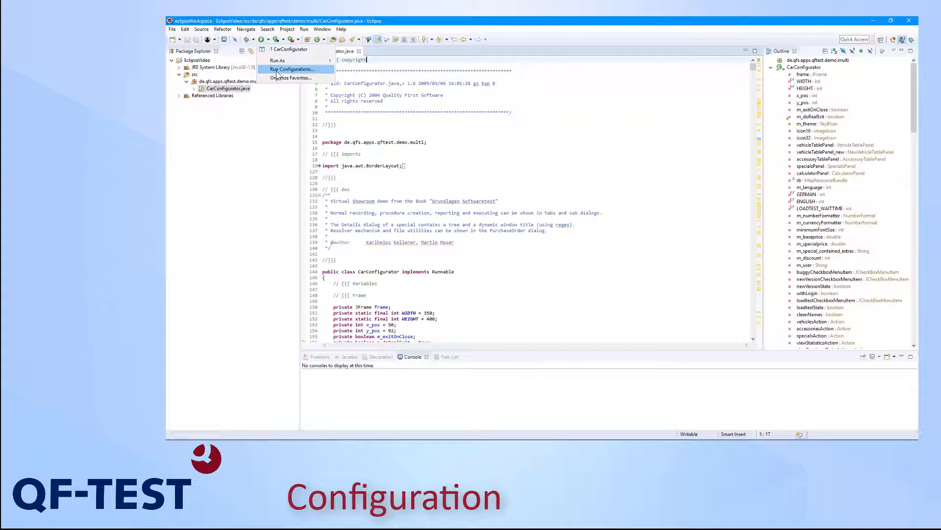
{"action": "left_click", "coordinate": [292, 68]}
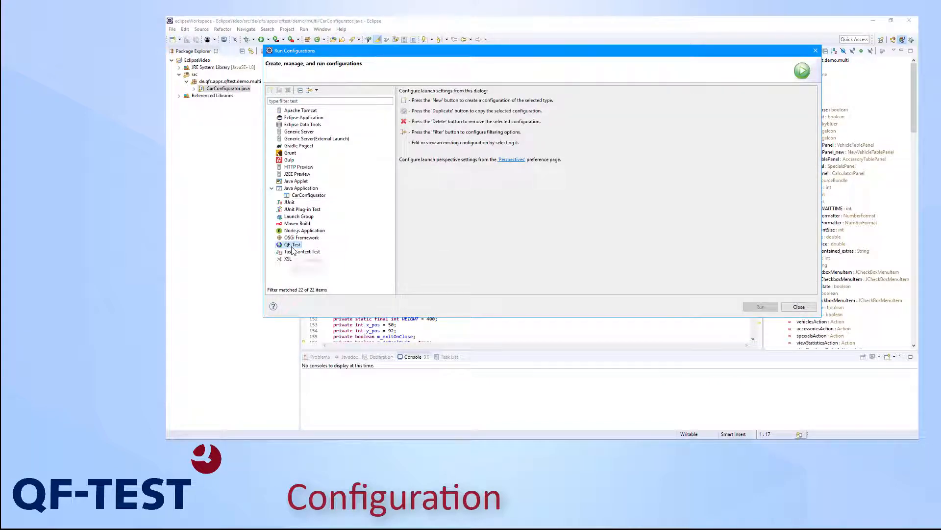
Step: Add a new QF-Test launch configuration named 'QFTest demo'
{"action": "left_click", "coordinate": [269, 89]}
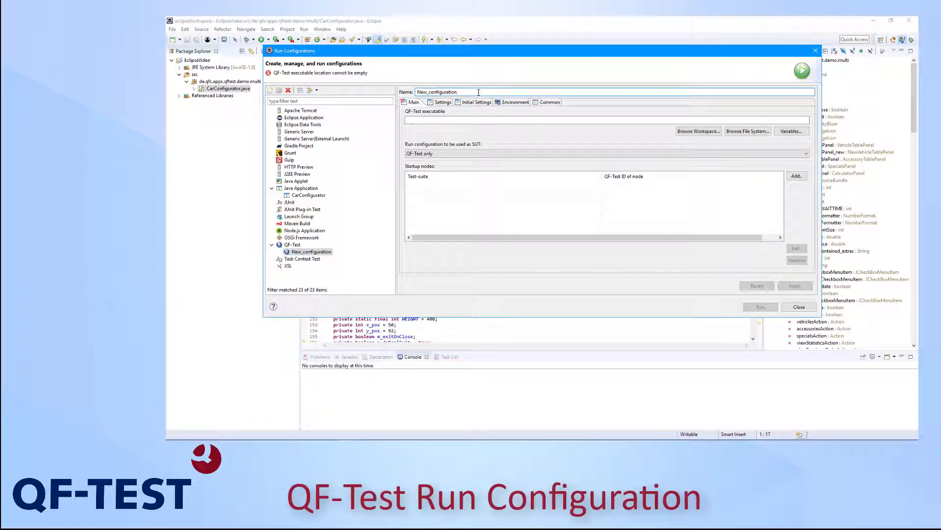
{"action": "type", "text": "QFTest demo"}
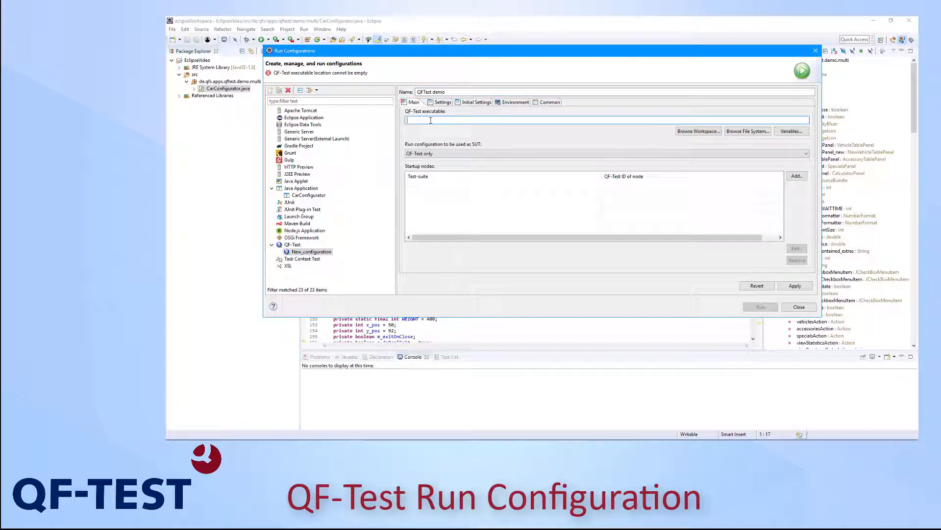
{"action": "mouse_move", "coordinate": [746, 131]}
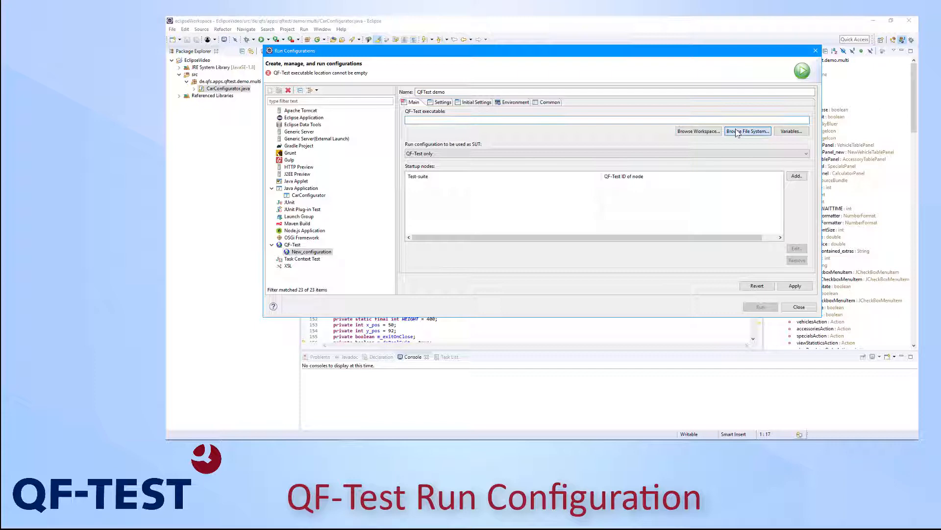
Step: Browse to qftest-4.2.4\bin and choose qftestc.exe as the executable
{"action": "left_click", "coordinate": [747, 131]}
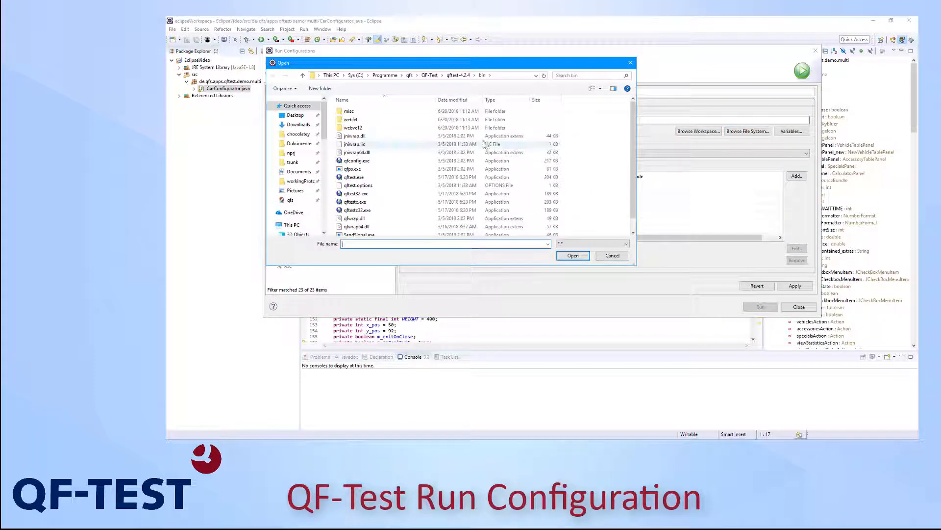
{"action": "left_click", "coordinate": [354, 201]}
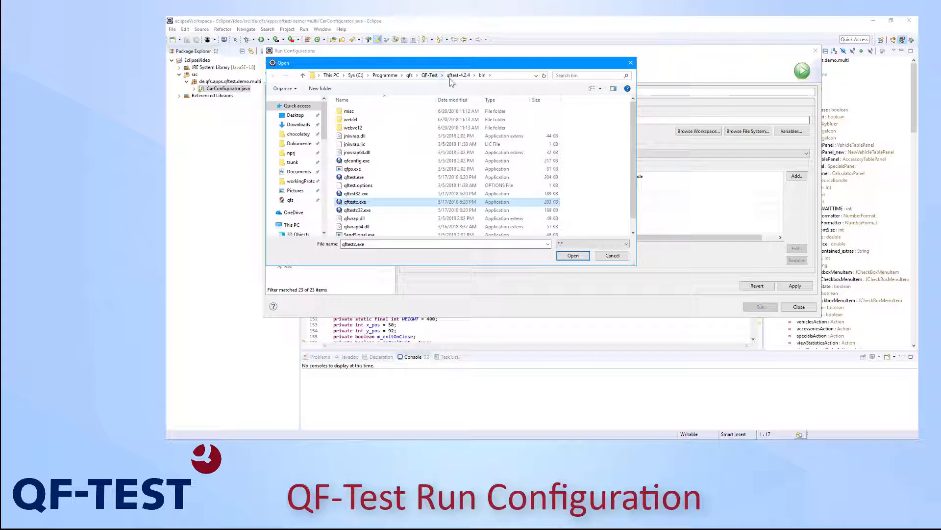
{"action": "mouse_move", "coordinate": [358, 208]}
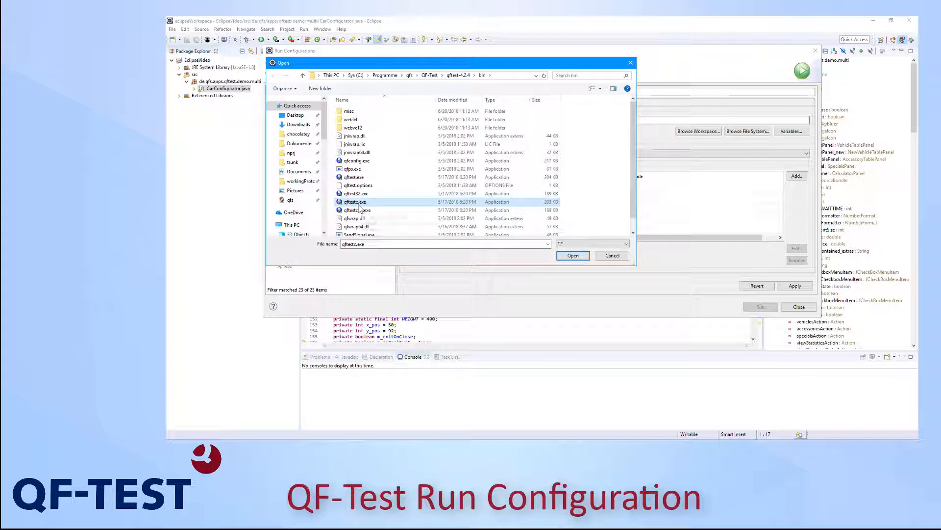
{"action": "left_click", "coordinate": [572, 255]}
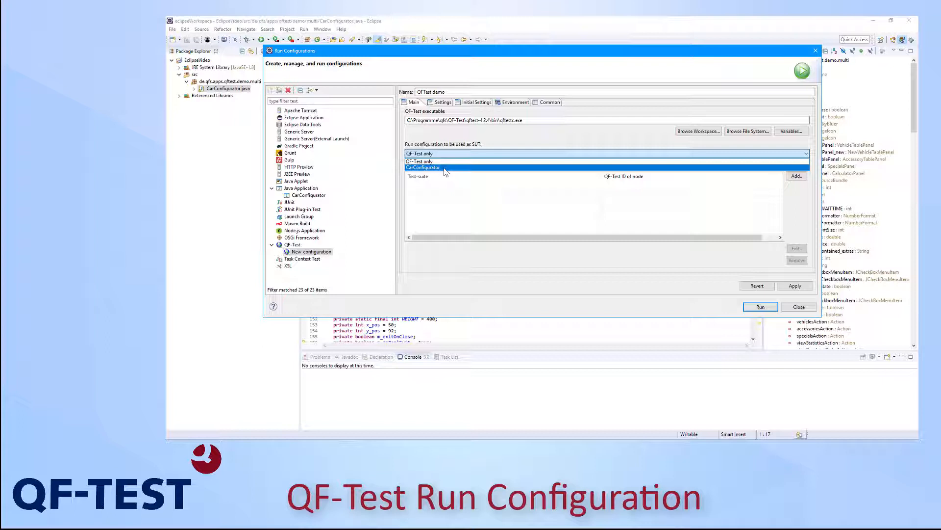
Step: Choose CarConfigurator as the SUT run configuration and show the Settings tab
{"action": "left_click", "coordinate": [423, 168]}
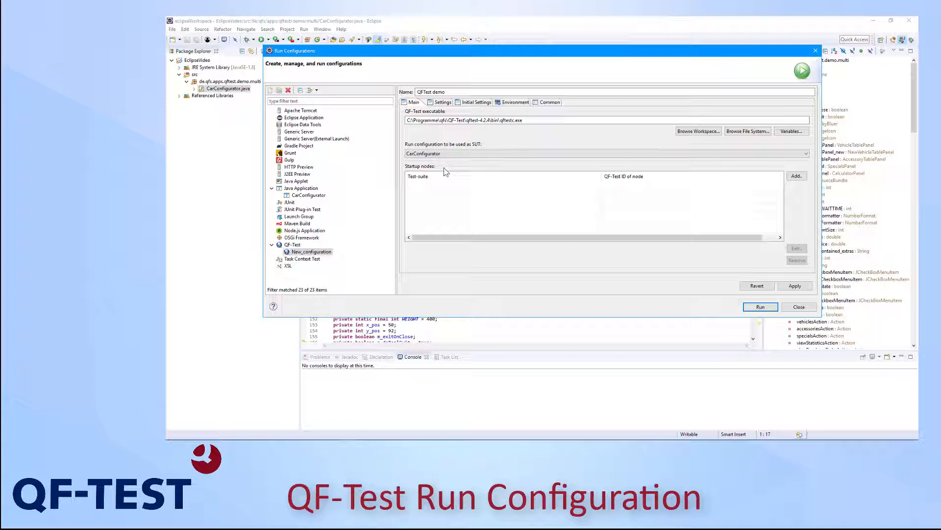
{"action": "left_click", "coordinate": [417, 176]}
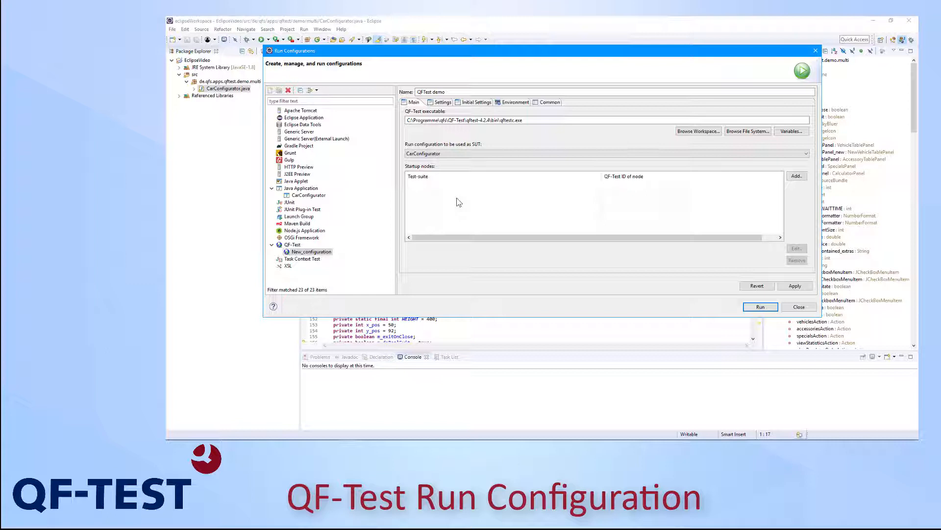
{"action": "left_click", "coordinate": [442, 102]}
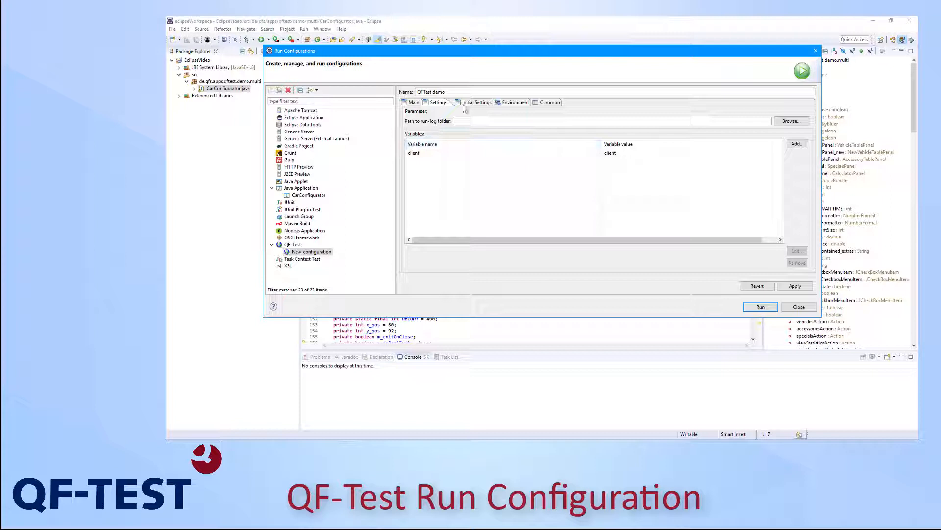
Step: Review the Initial Settings, Environment and Common tabs, then return to Main
{"action": "left_click", "coordinate": [473, 102]}
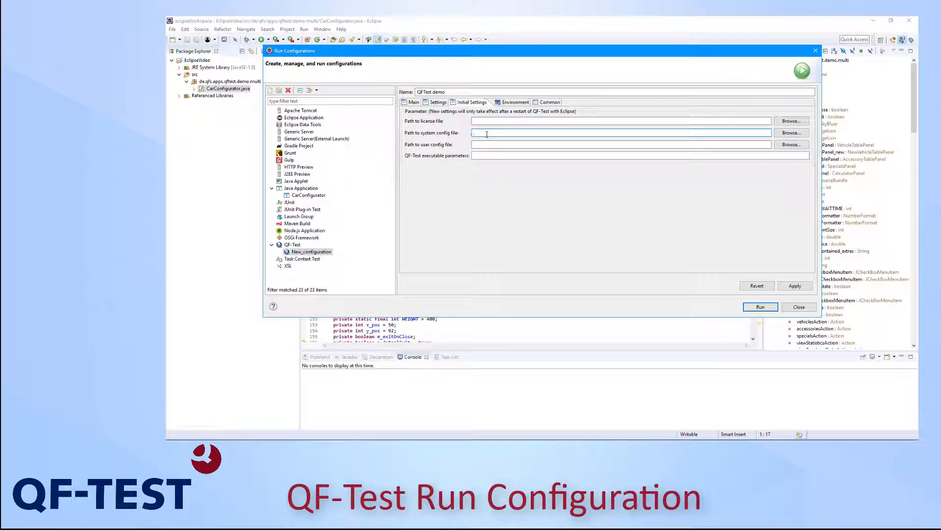
{"action": "left_click", "coordinate": [511, 101]}
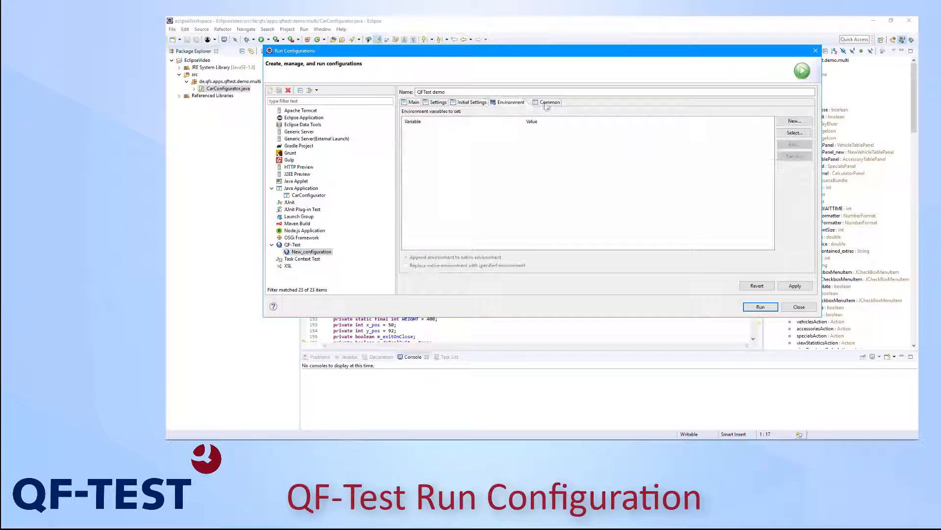
{"action": "left_click", "coordinate": [545, 102]}
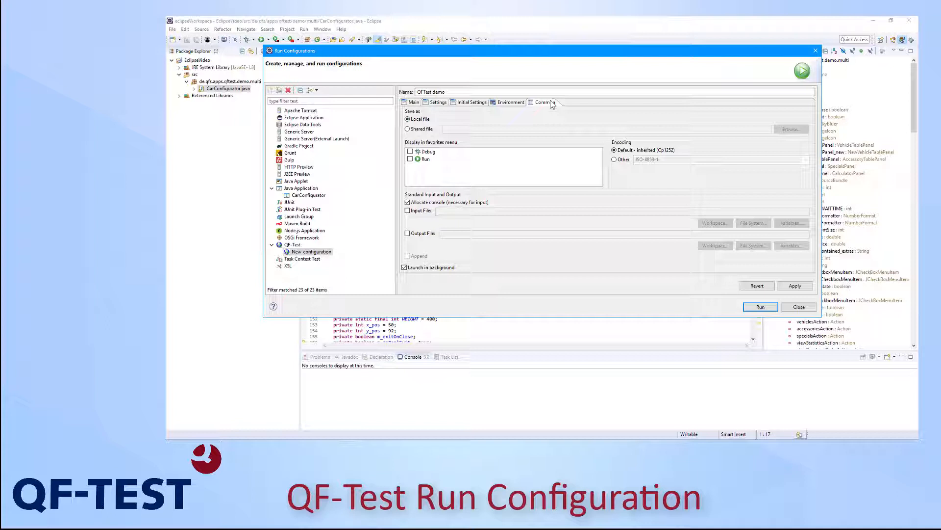
{"action": "left_click", "coordinate": [414, 102]}
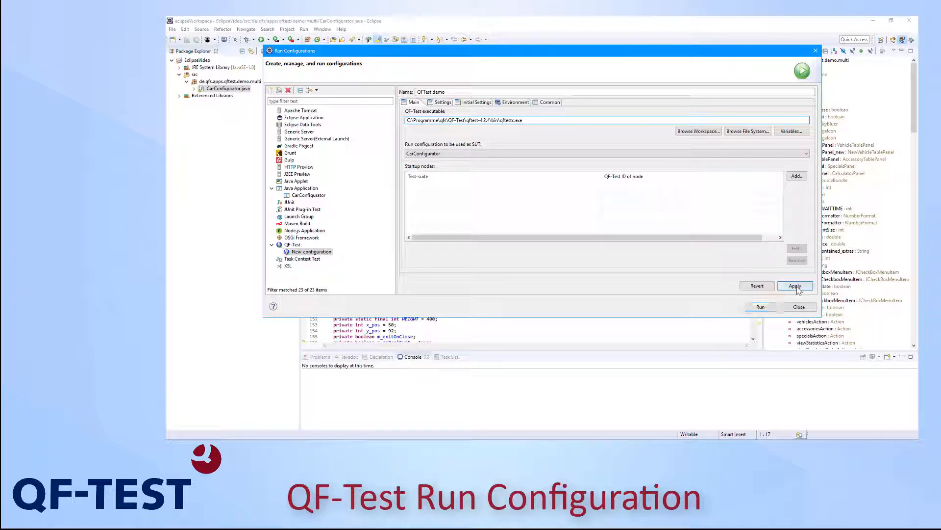
Step: Apply the QFTest demo configuration and run it to open carconfigDiscount.qft
{"action": "left_click", "coordinate": [795, 286]}
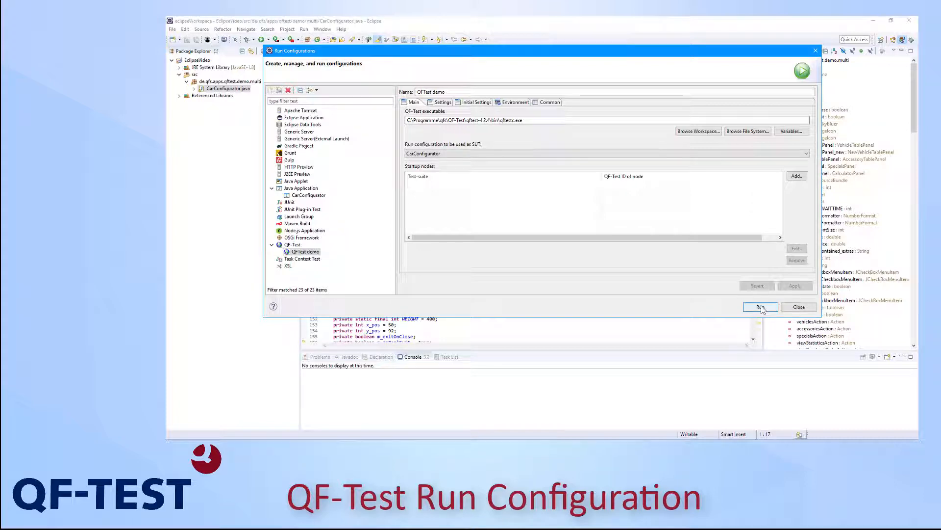
{"action": "left_click", "coordinate": [760, 307]}
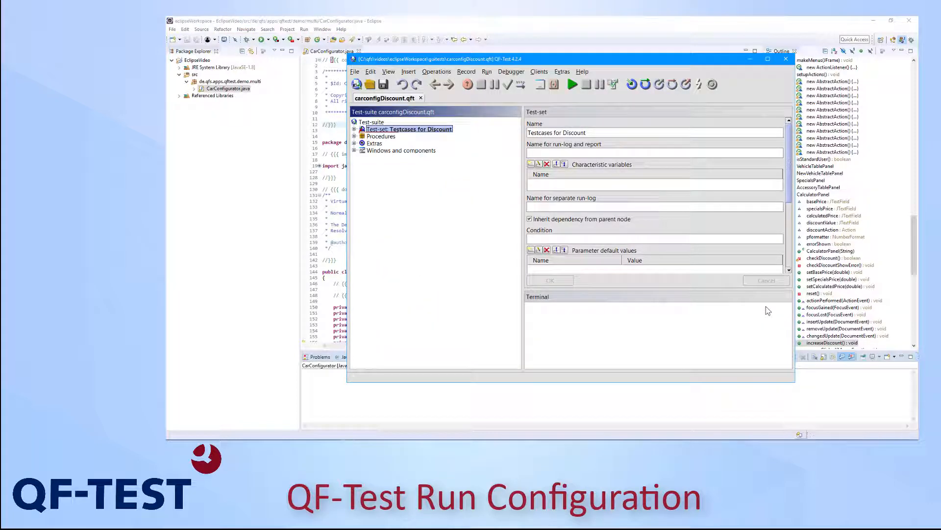
Step: Expand the Discount test-set and the '5% discount' test case
{"action": "left_click", "coordinate": [572, 83]}
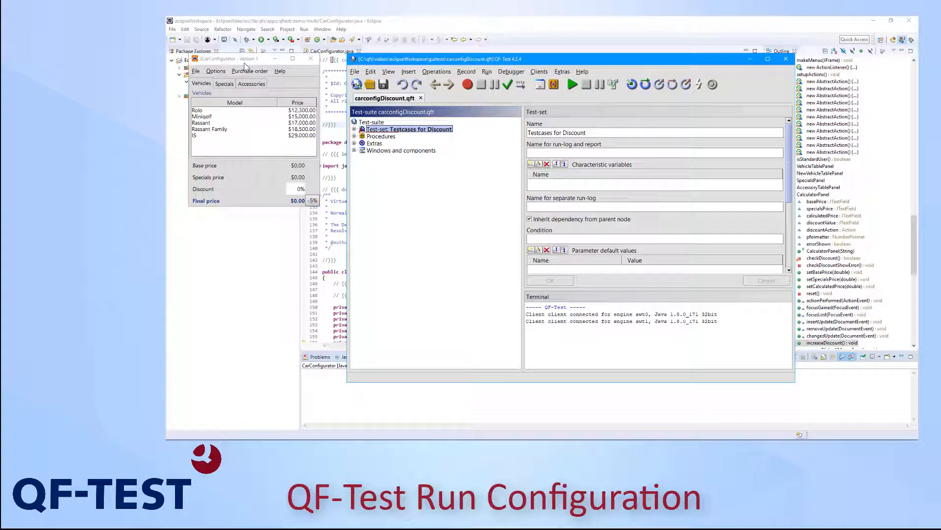
{"action": "left_click", "coordinate": [214, 58]}
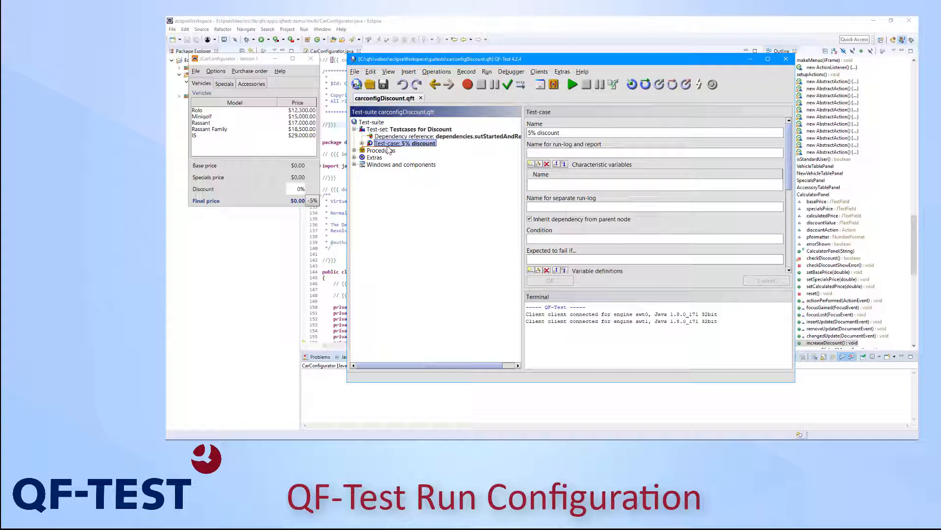
{"action": "left_click", "coordinate": [355, 142]}
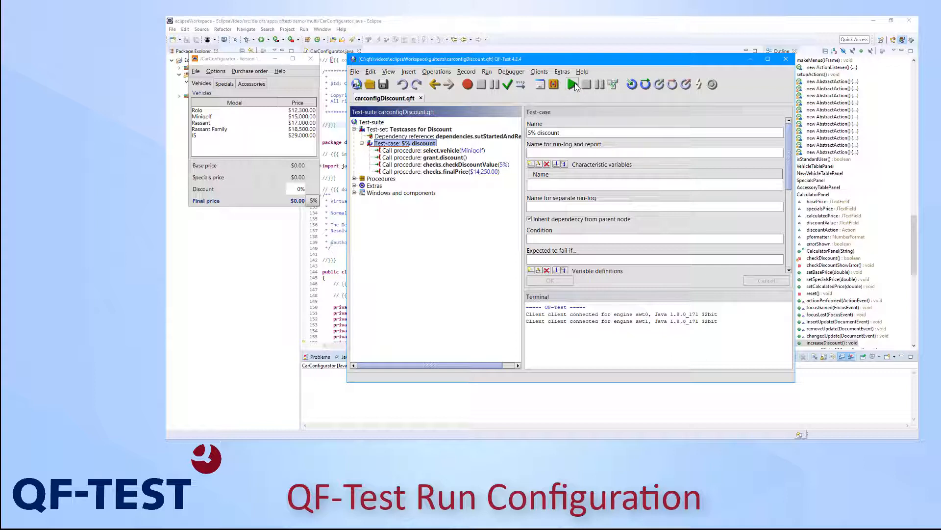
Step: Replay the 5% discount test and view the run-log showing 10% instead of 5%
{"action": "left_click", "coordinate": [573, 84]}
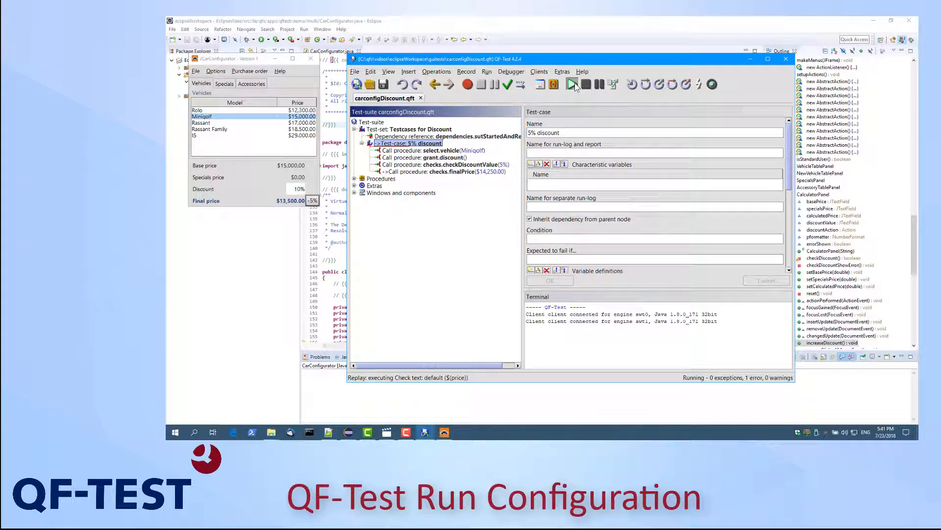
{"action": "left_click", "coordinate": [571, 84]}
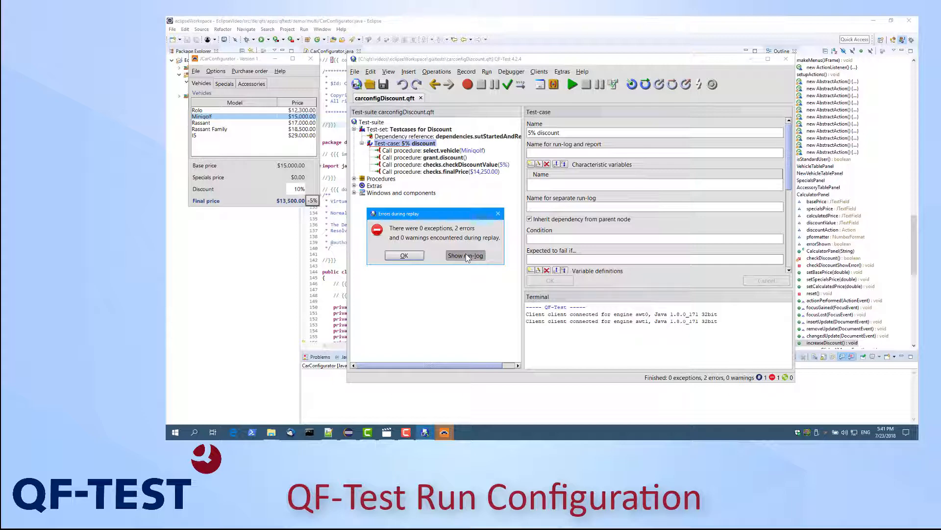
{"action": "left_click", "coordinate": [465, 255]}
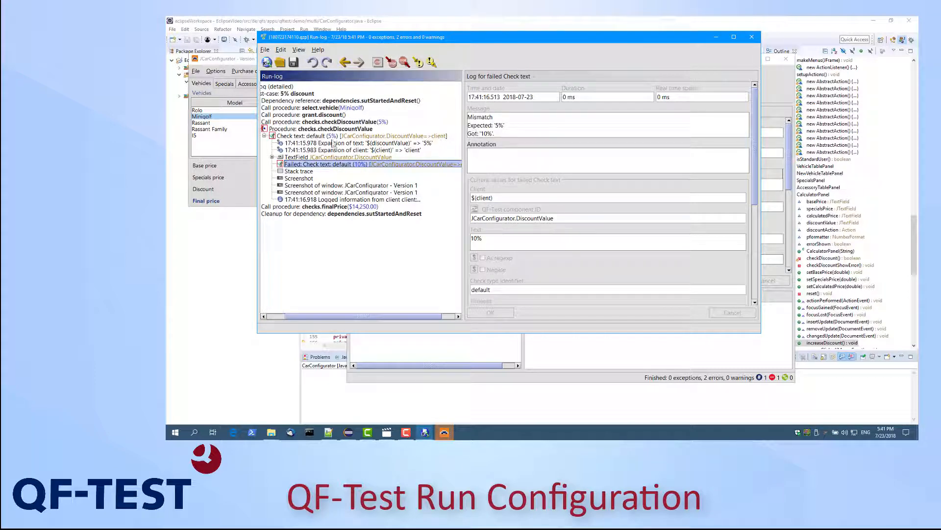
{"action": "left_click", "coordinate": [336, 128]}
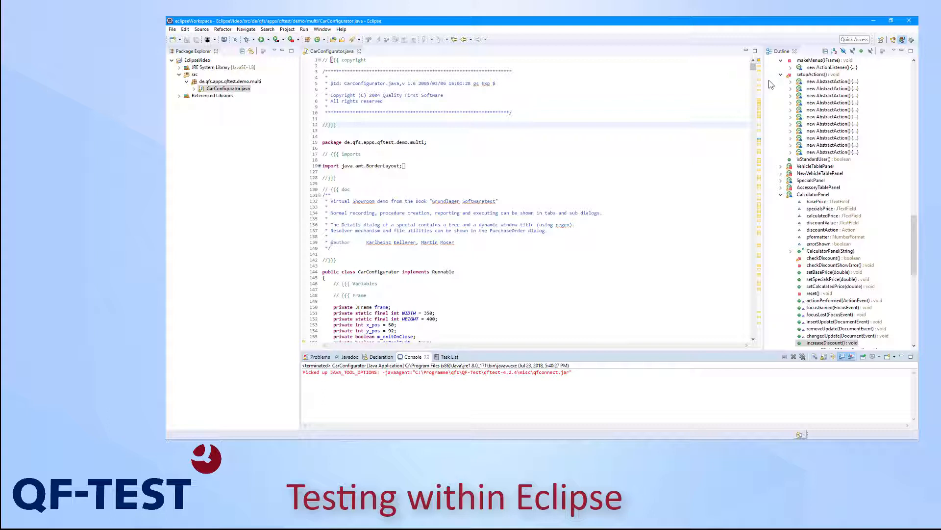
{"action": "mouse_move", "coordinate": [784, 92]}
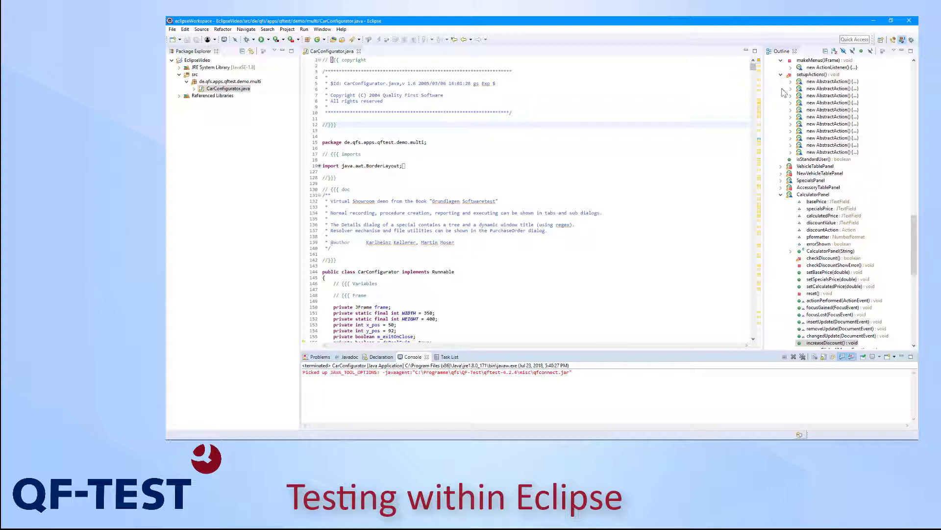
Step: Select increaseDiscount() in the Outline to show the method in CarConfigurator.java
{"action": "left_click", "coordinate": [830, 343]}
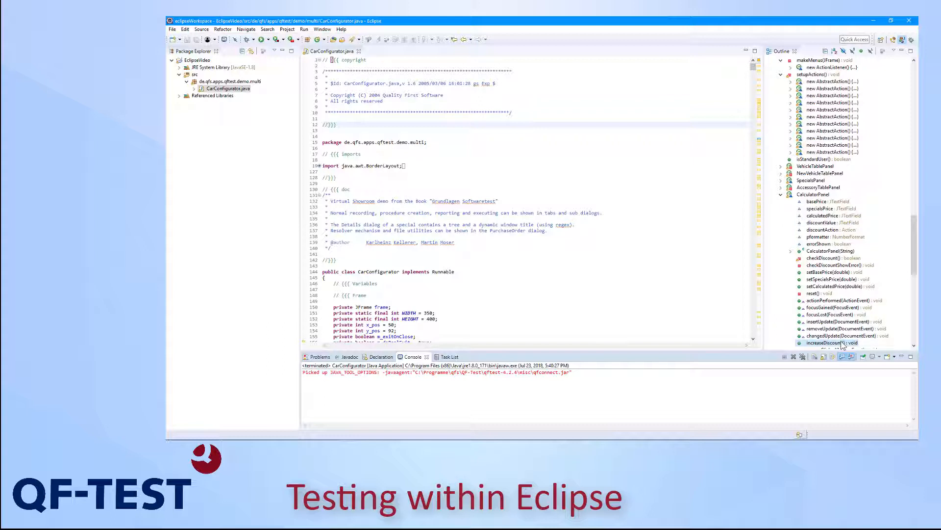
{"action": "left_click", "coordinate": [830, 342]}
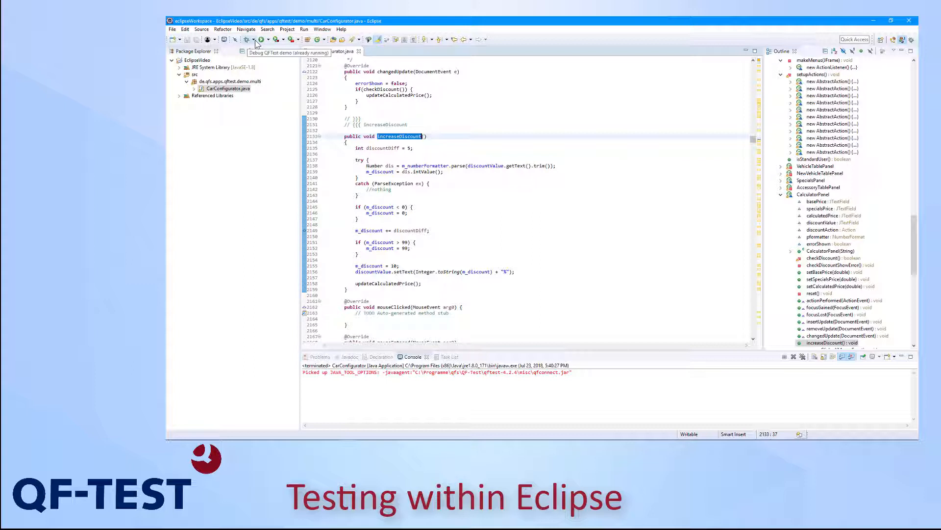
Step: Debug-launch the '1 QFTest demo' configuration from the Debug dropdown
{"action": "left_click", "coordinate": [247, 39]}
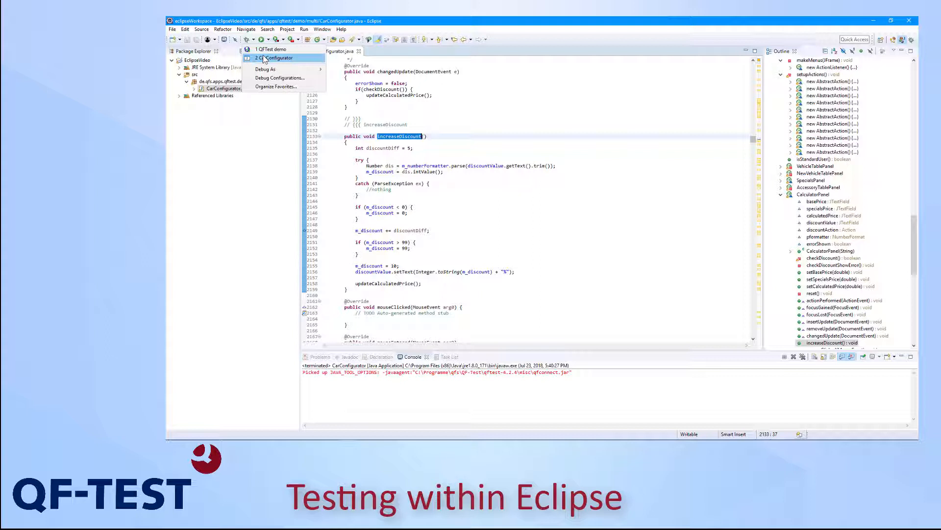
{"action": "mouse_move", "coordinate": [273, 49]}
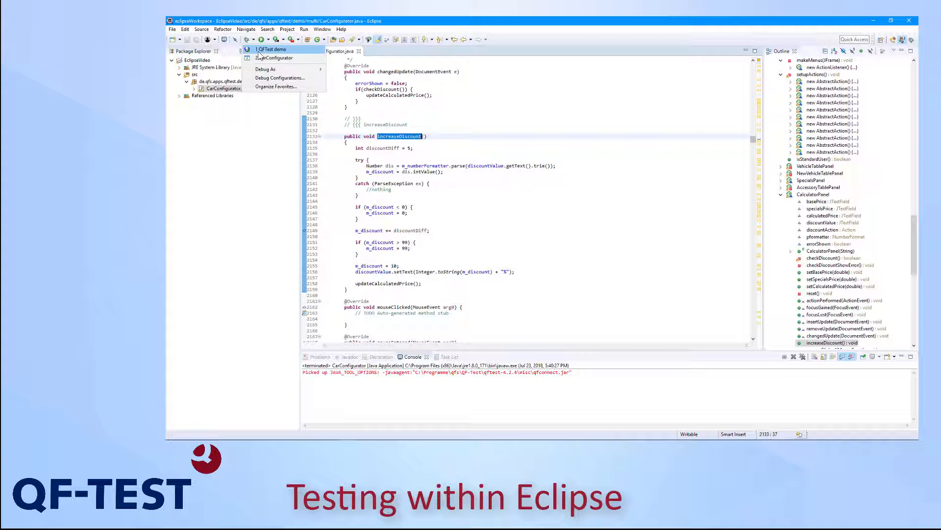
{"action": "left_click", "coordinate": [272, 49]}
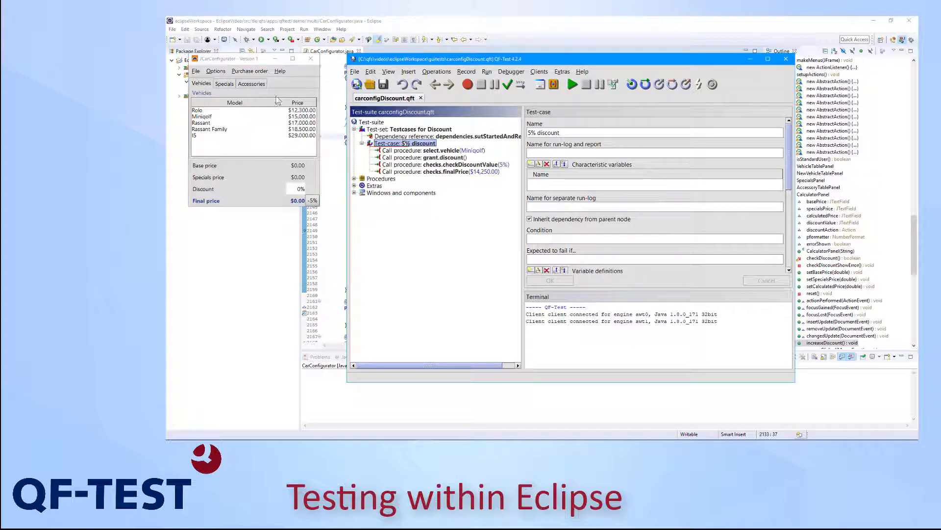
{"action": "mouse_move", "coordinate": [478, 161]}
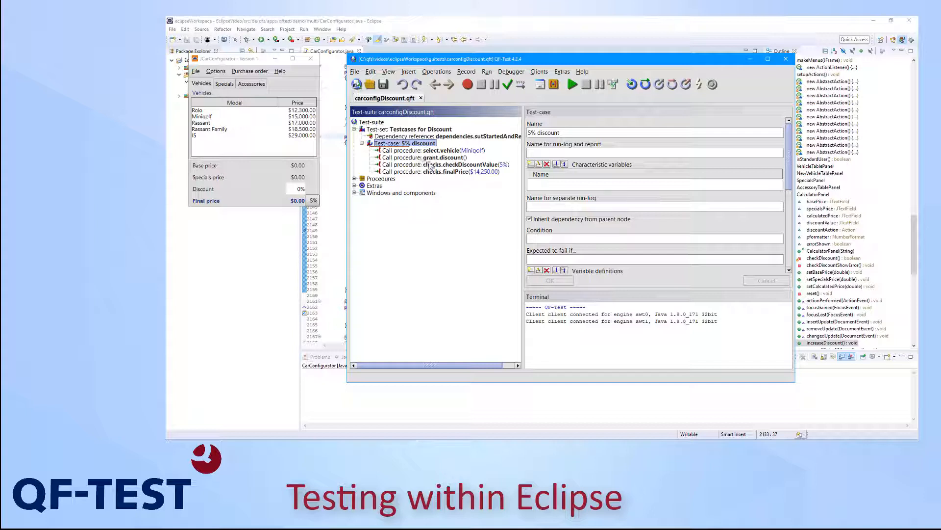
Step: Set a breakpoint on checks.checkDiscountValue(5%), then select the '5% discount' test case
{"action": "left_click", "coordinate": [467, 165]}
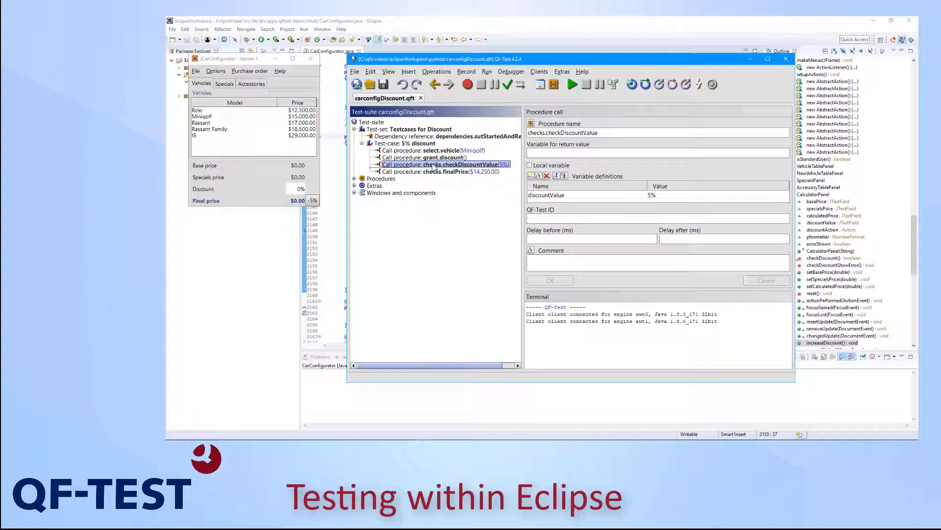
{"action": "mouse_move", "coordinate": [434, 168]}
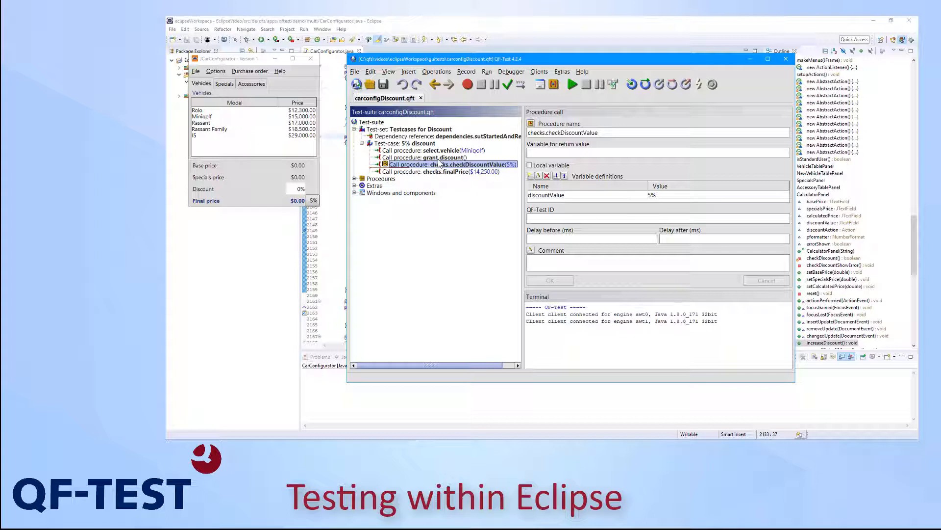
{"action": "left_click", "coordinate": [410, 143]}
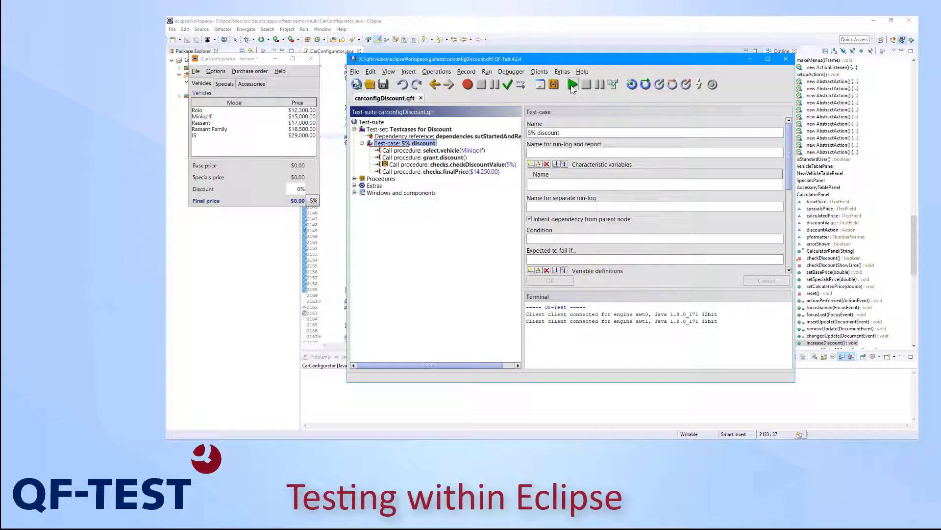
Step: Run the 5% discount test until Eclipse suspends at line 2149
{"action": "left_click", "coordinate": [572, 84]}
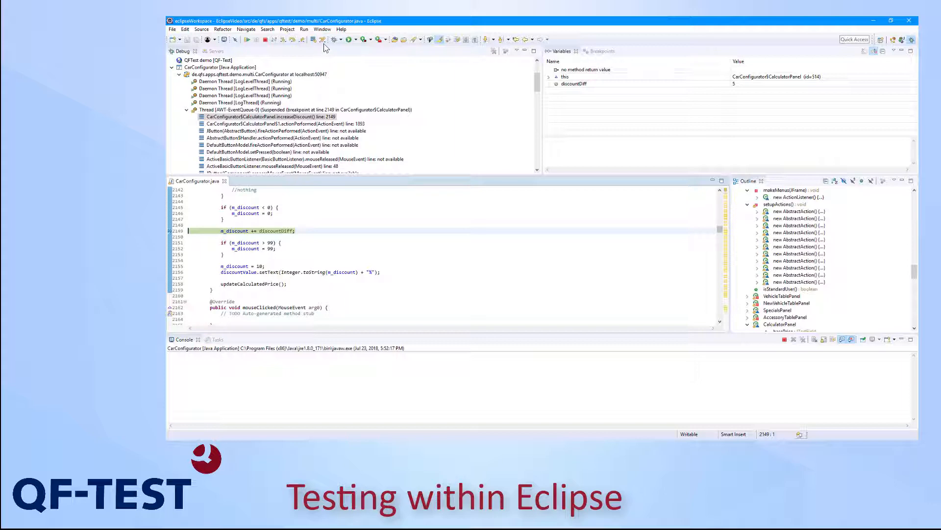
{"action": "mouse_move", "coordinate": [246, 43]}
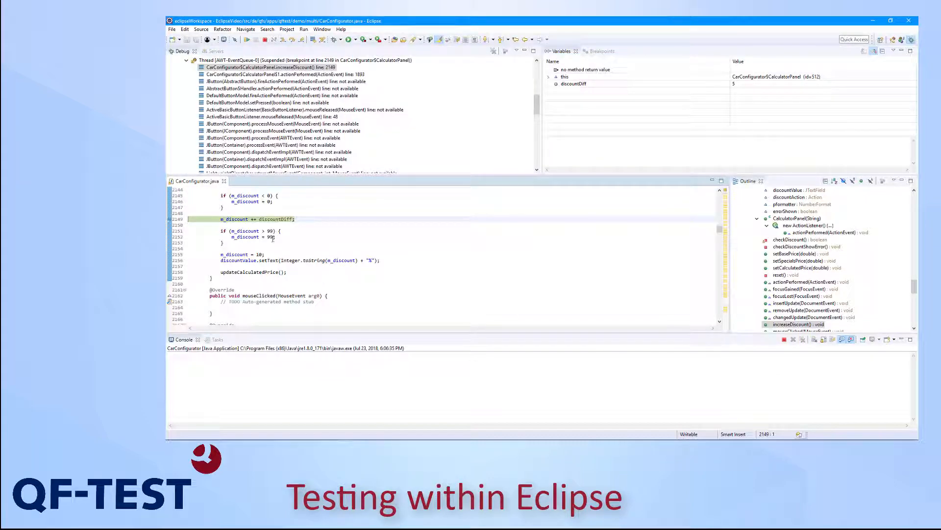
{"action": "mouse_move", "coordinate": [236, 219]}
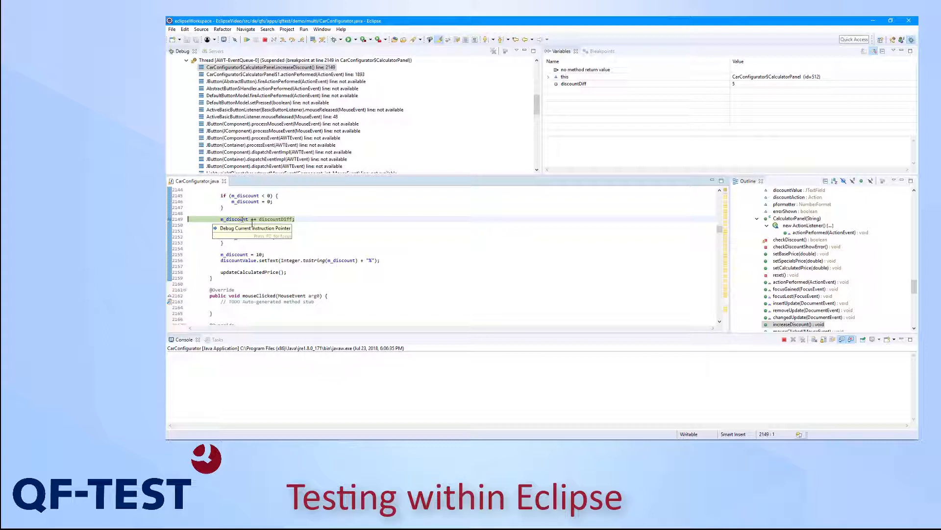
Step: Step over the discount addition and resume until CarConfigurator terminates
{"action": "left_click", "coordinate": [292, 40]}
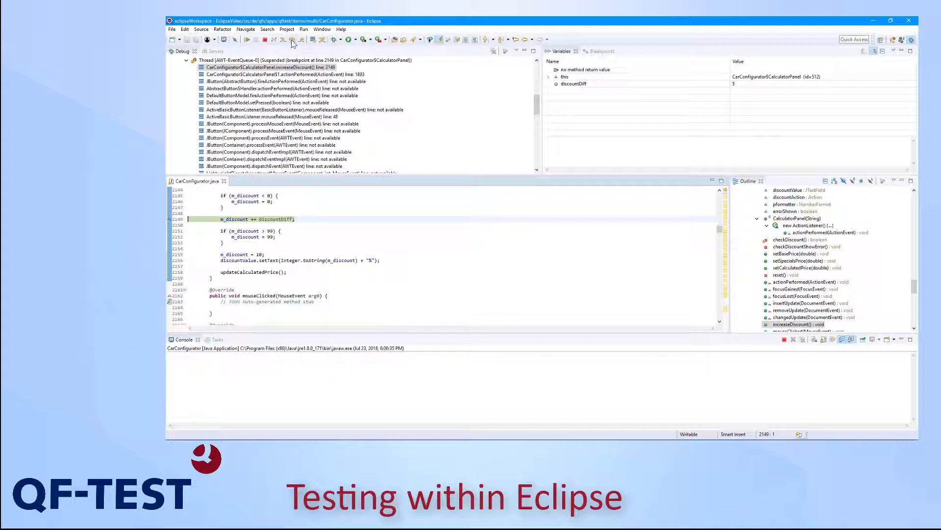
{"action": "left_click", "coordinate": [291, 40]}
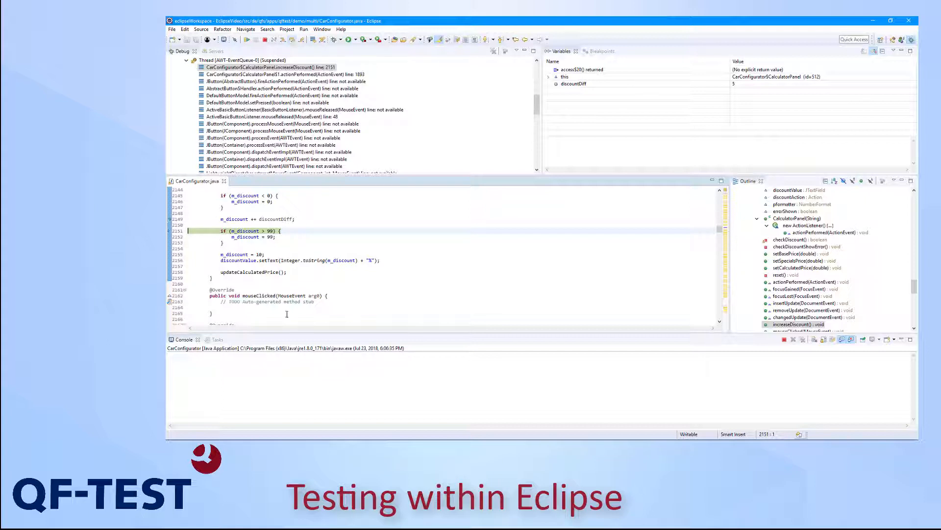
{"action": "left_click", "coordinate": [292, 40]}
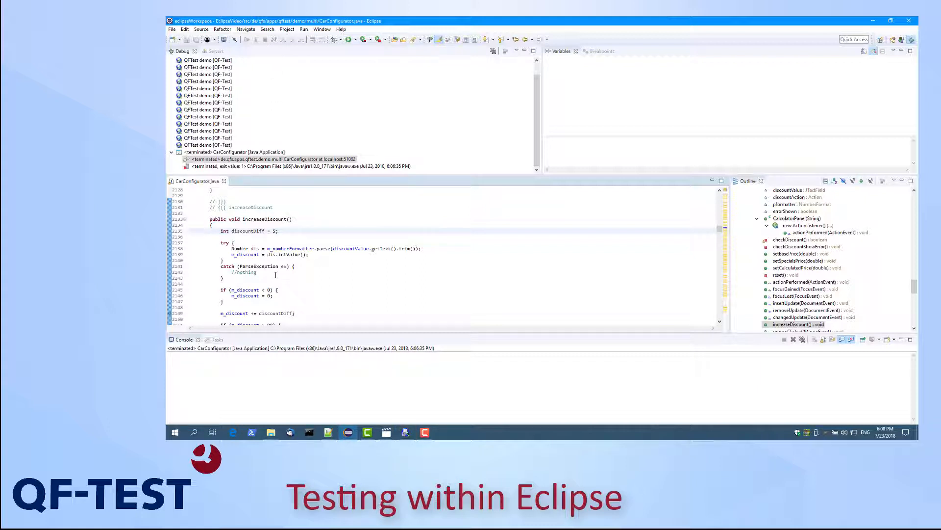
Step: Bring QF-Test to the front and stop the paused test run
{"action": "left_click", "coordinate": [342, 39]}
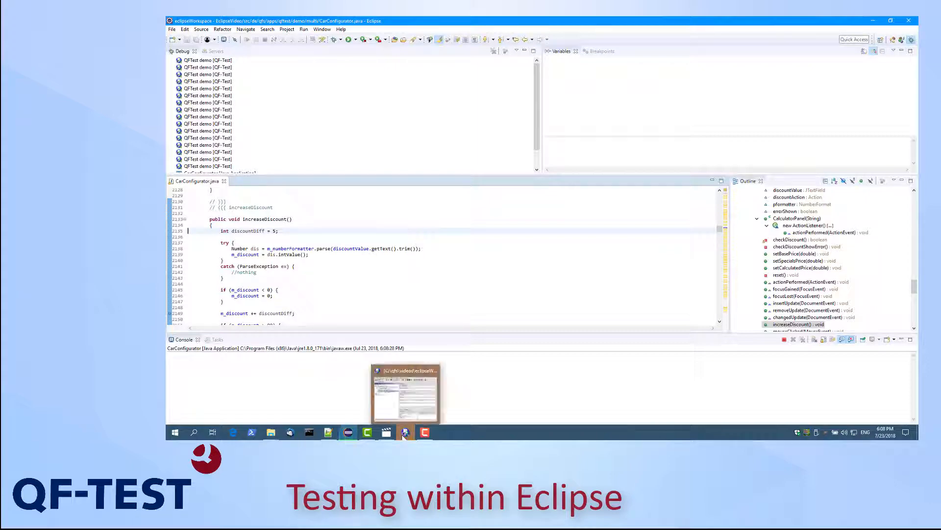
{"action": "left_click", "coordinate": [405, 431]}
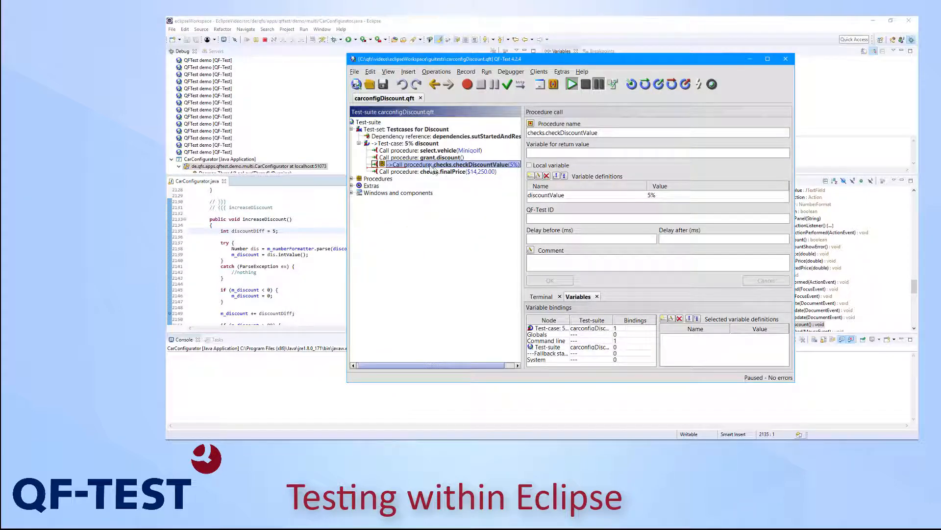
{"action": "left_click", "coordinate": [572, 84]}
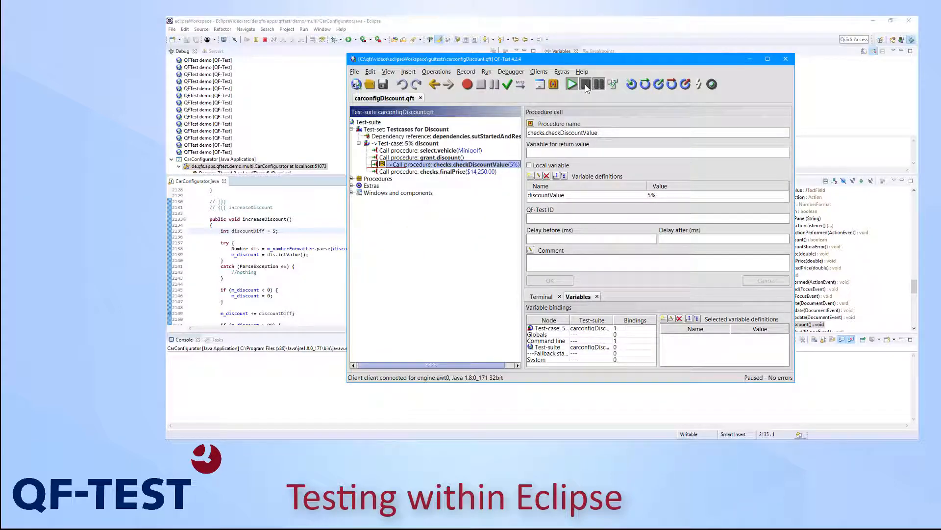
{"action": "left_click", "coordinate": [571, 83]}
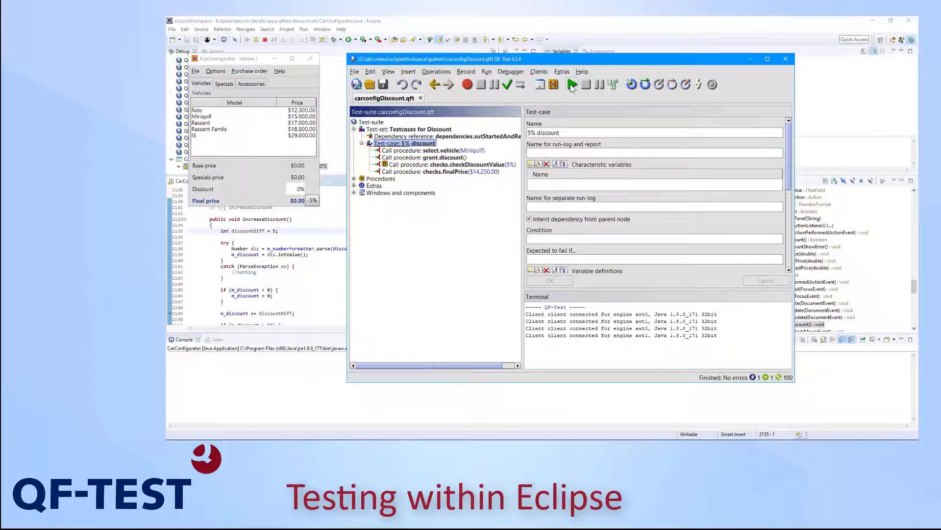
Step: Replay the 5% discount test, yielding 5% discount and $14,250.00 final price
{"action": "left_click", "coordinate": [572, 84]}
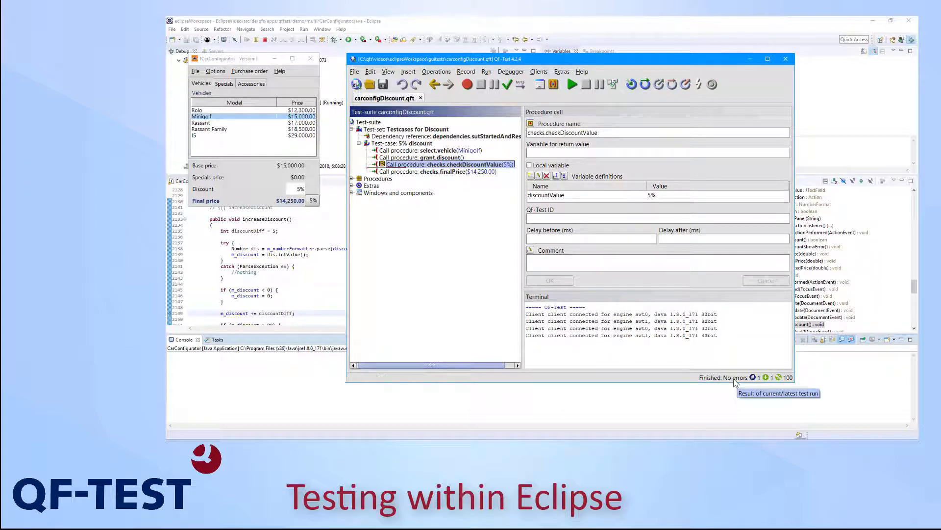
{"action": "mouse_move", "coordinate": [758, 358]}
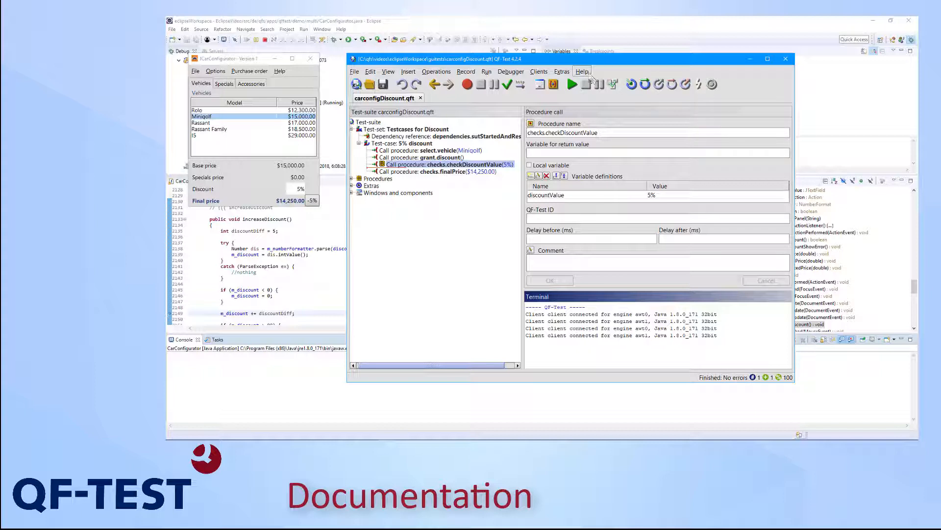
Step: Browse the QF-Test Manual to section 22.1 Eclipse under User manual
{"action": "left_click", "coordinate": [581, 71]}
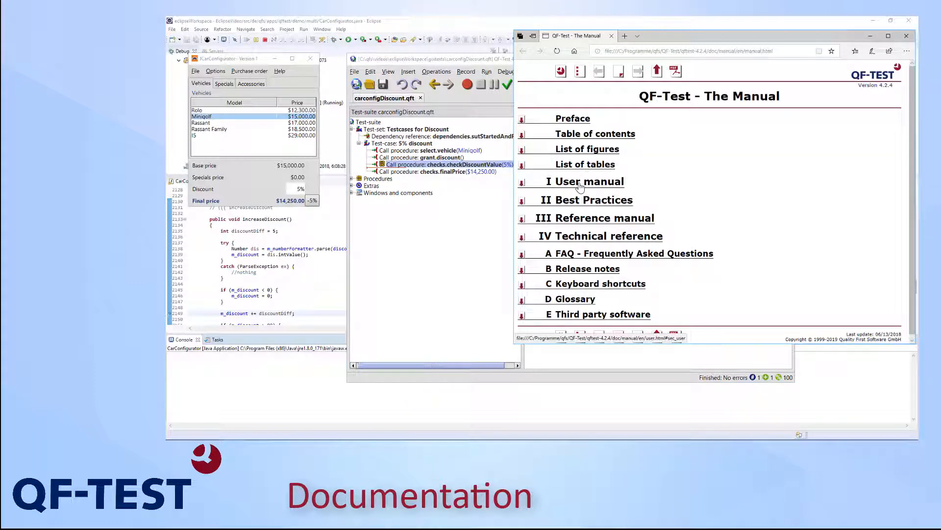
{"action": "left_click", "coordinate": [585, 181]}
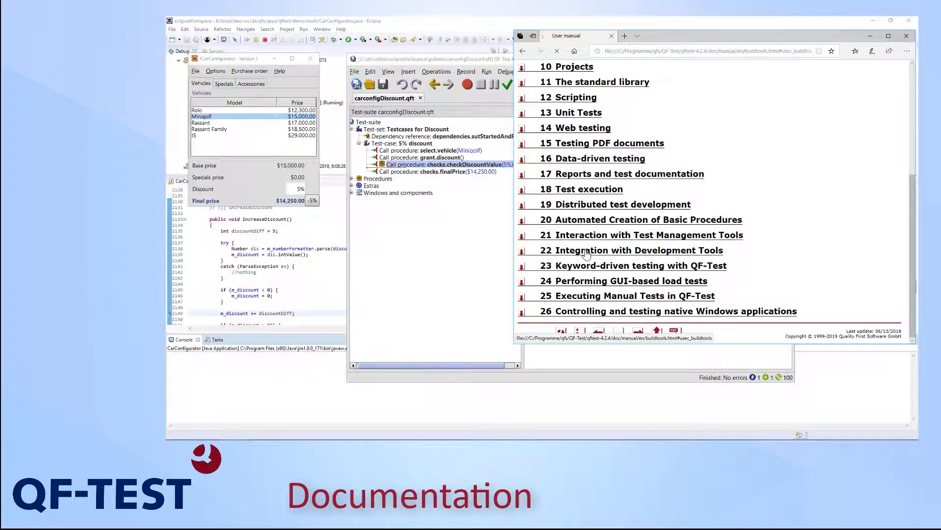
{"action": "left_click", "coordinate": [626, 251]}
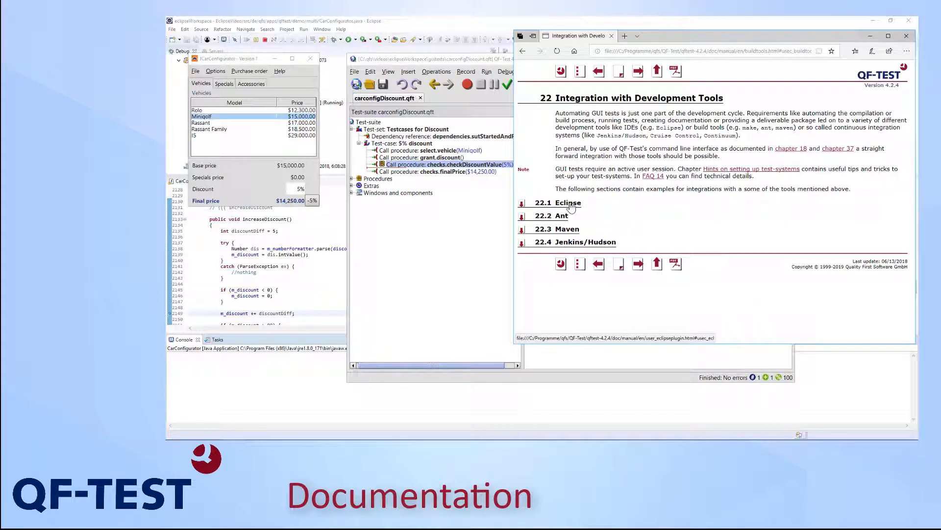
{"action": "left_click", "coordinate": [554, 202]}
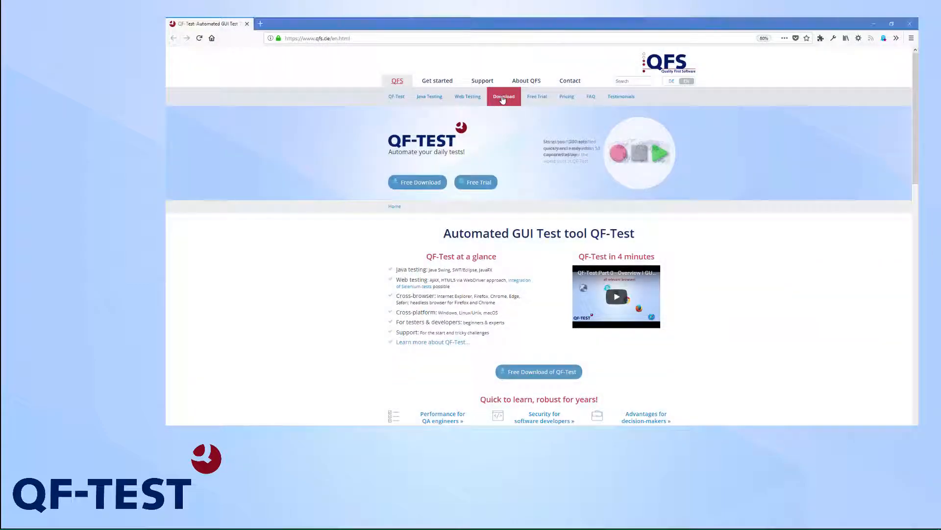
Step: Open the Download page on qfs.de for QF-Test 4.3.0 packages
{"action": "left_click", "coordinate": [504, 96]}
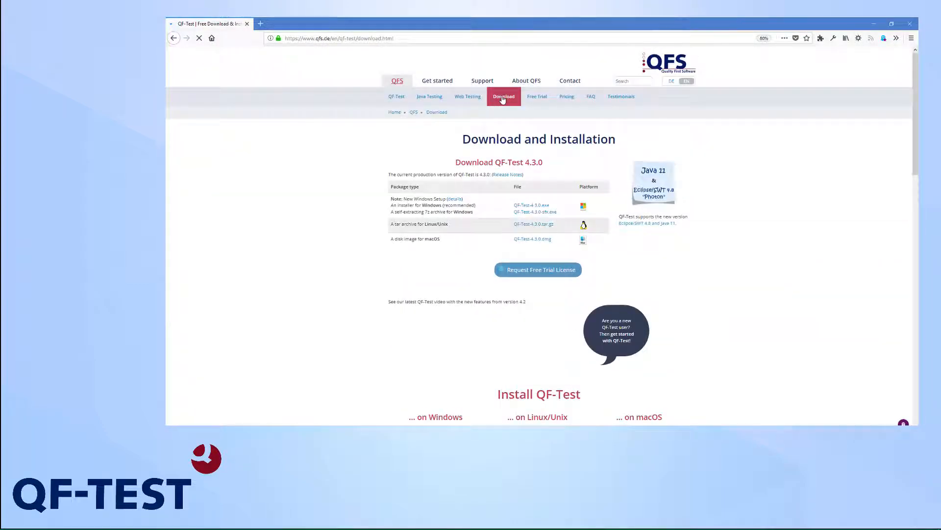